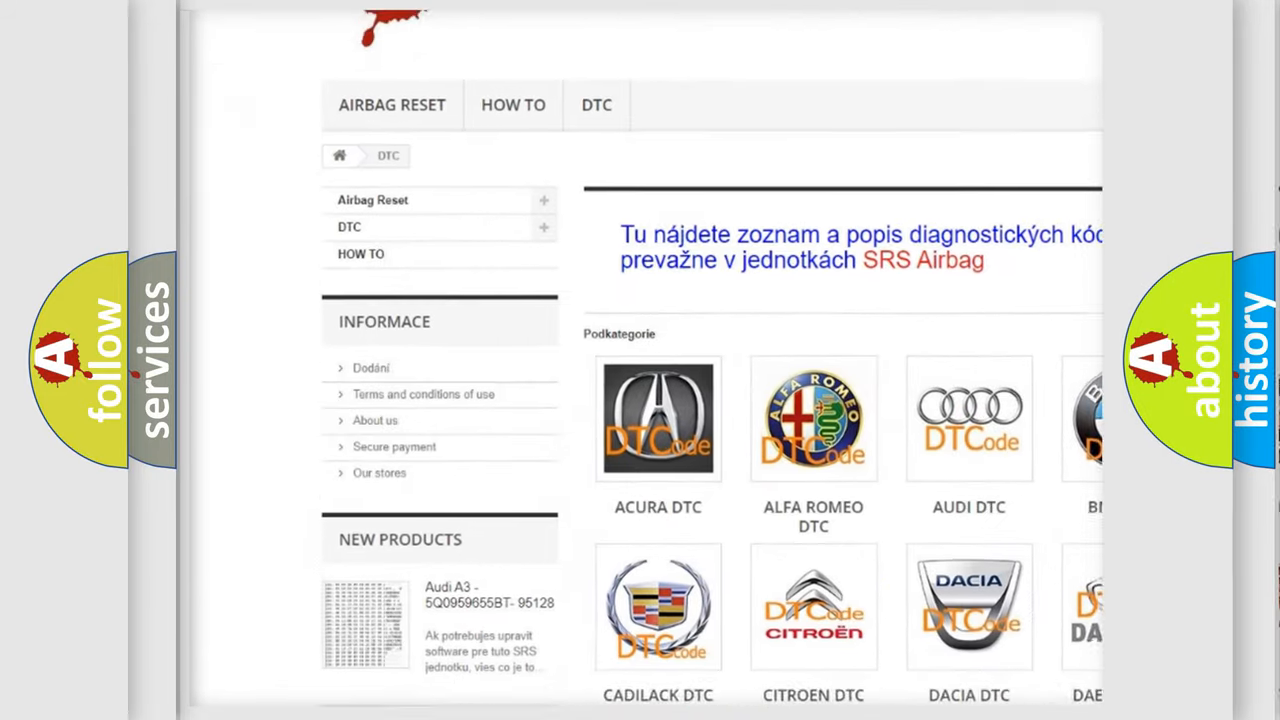
{"action": "scroll", "scroll_direction": "down", "scroll_amount": 3}
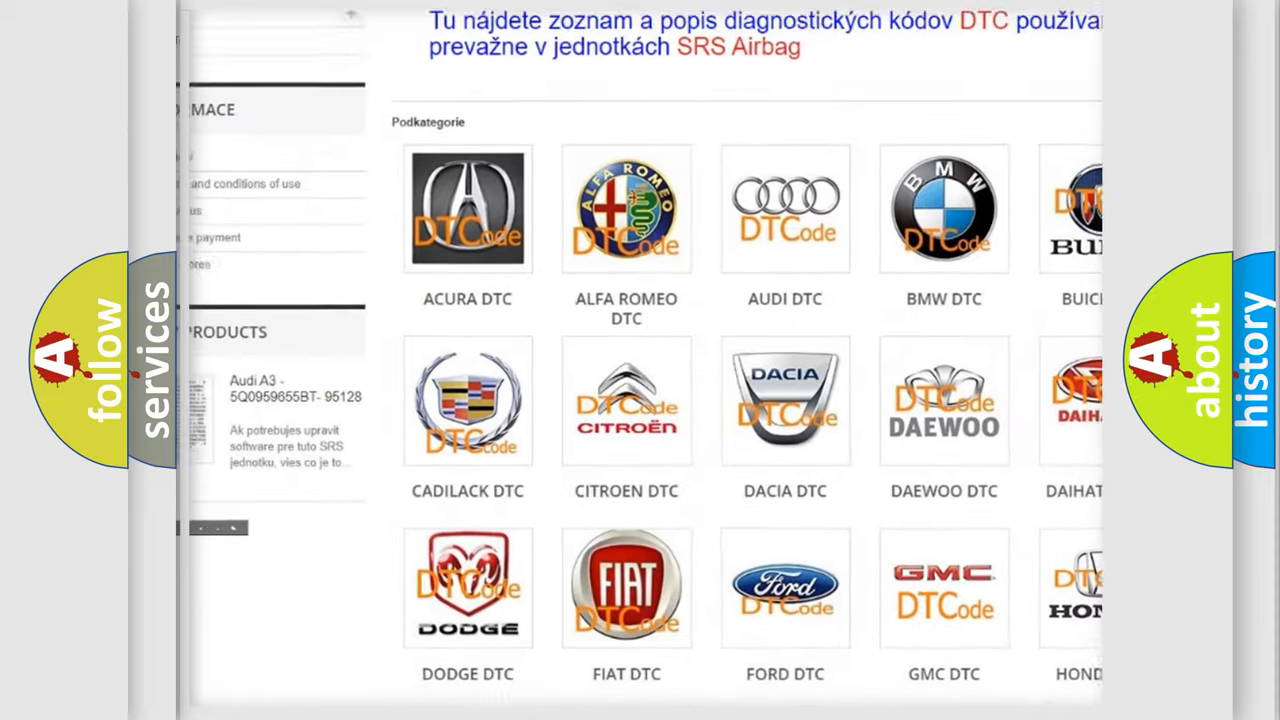
{"action": "scroll", "scroll_direction": "down", "scroll_amount": 3}
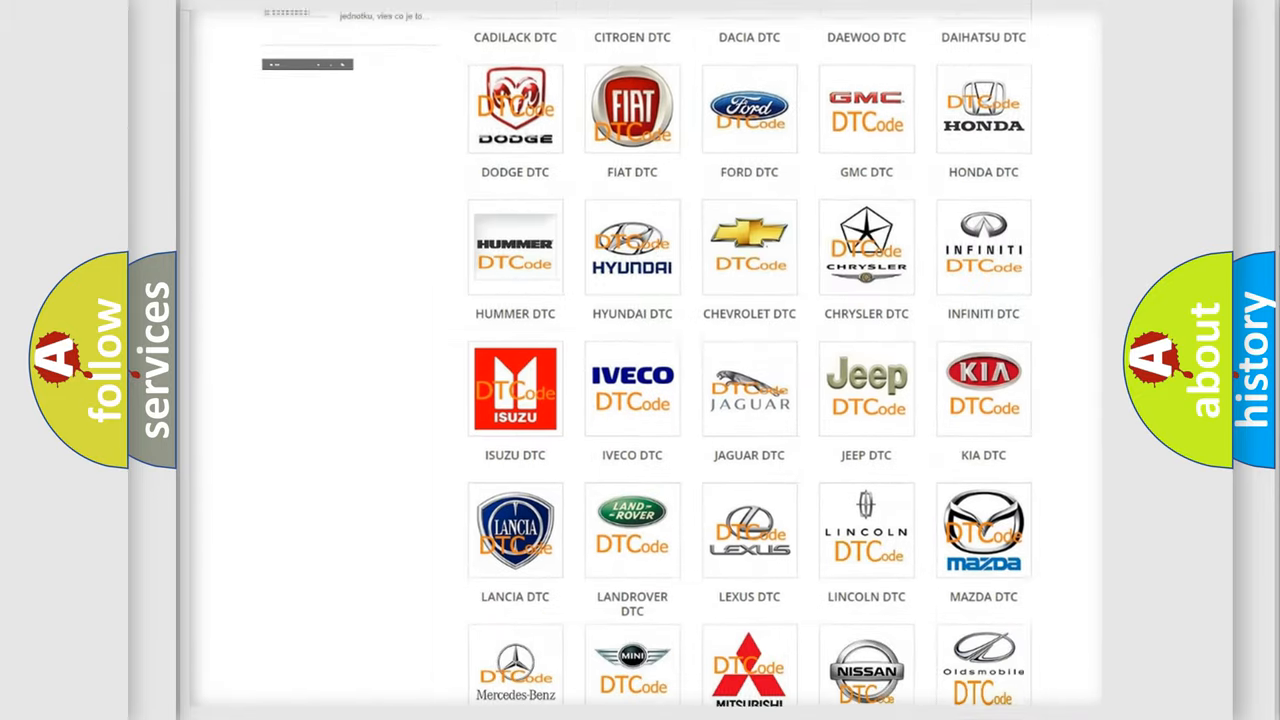
{"action": "scroll", "scroll_direction": "down", "scroll_amount": 3}
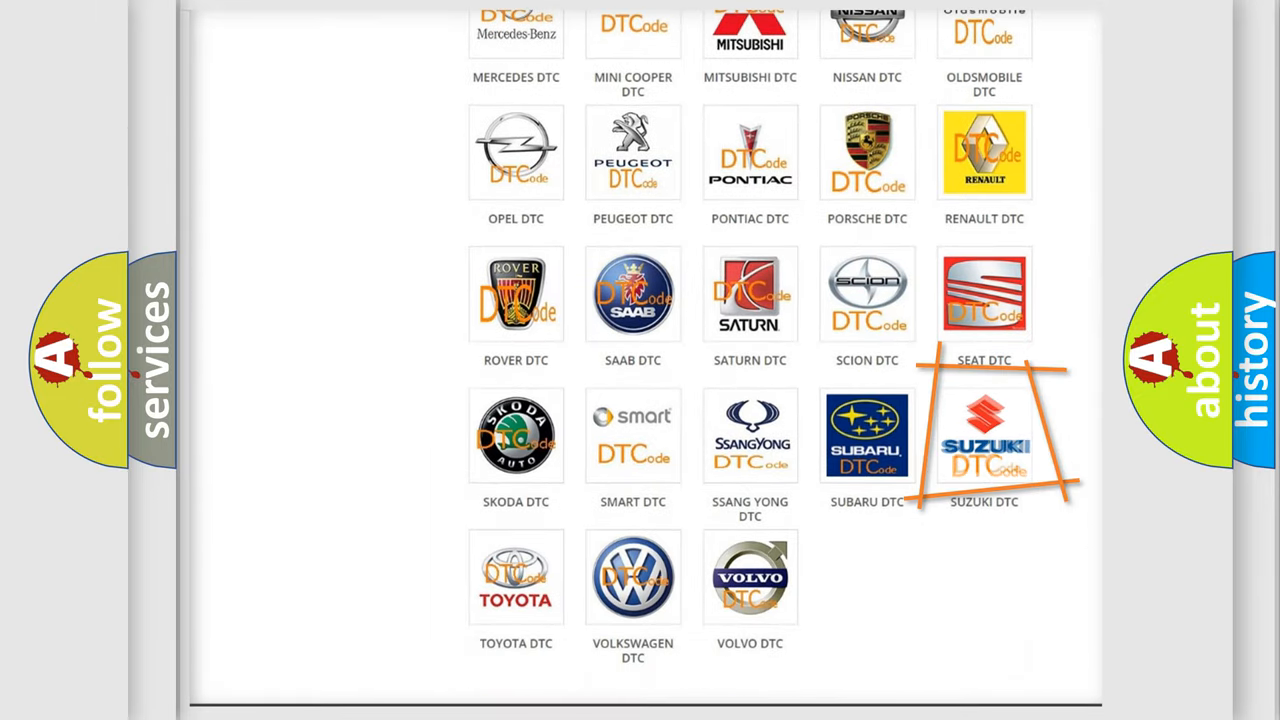